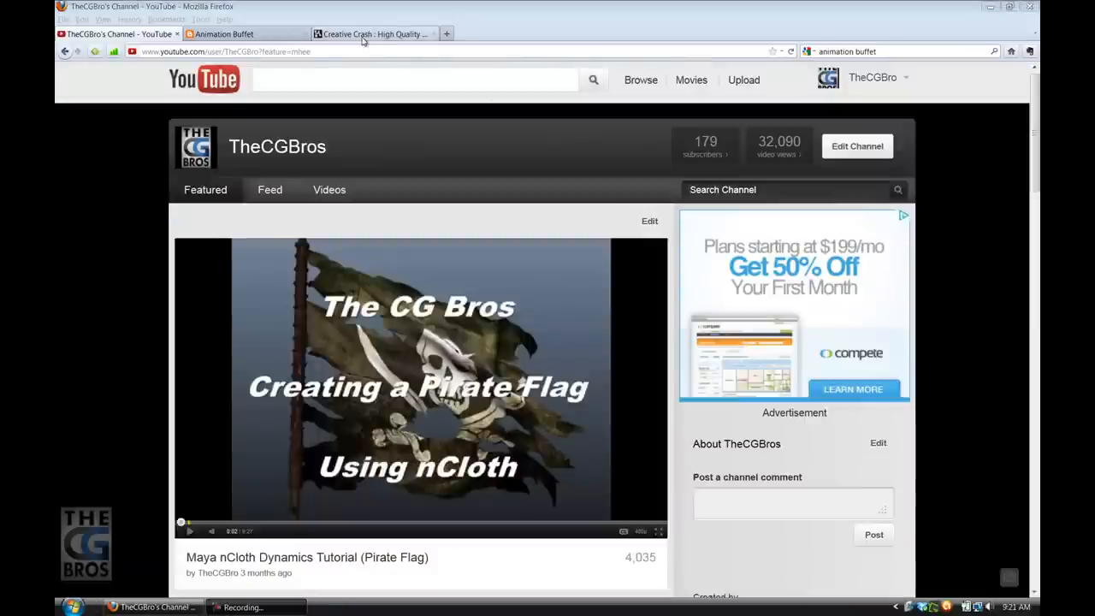
- Switch from the YouTube channel to the already-open CreativeCrash site
{"action": "left_click", "coordinate": [373, 34]}
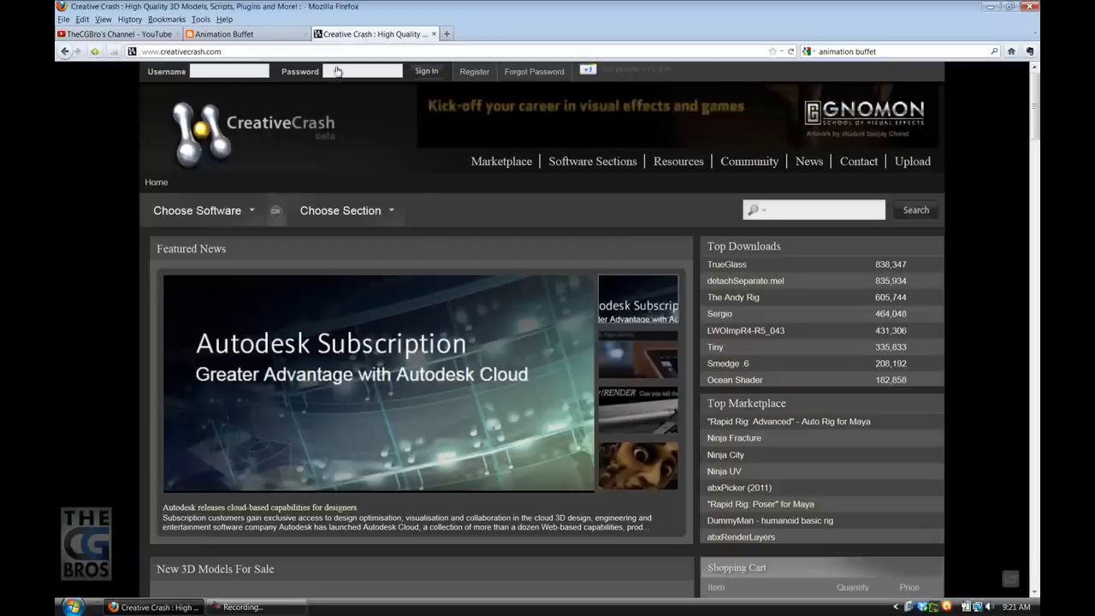
- Choose maya under 3d from the Choose Software list to enter the Maya section
{"action": "left_click", "coordinate": [197, 211]}
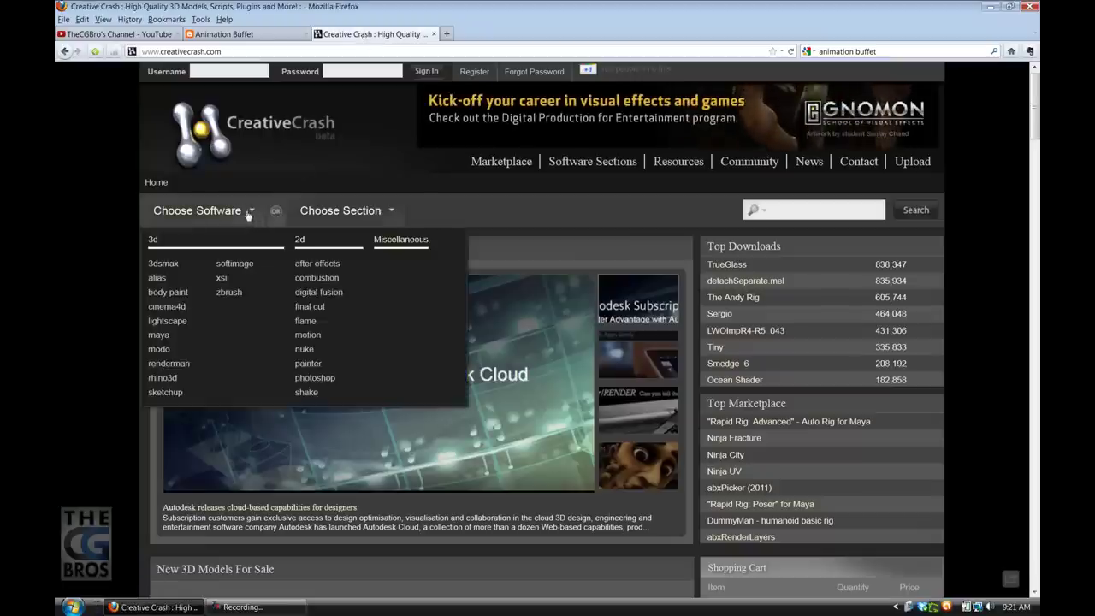
{"action": "left_click", "coordinate": [157, 334]}
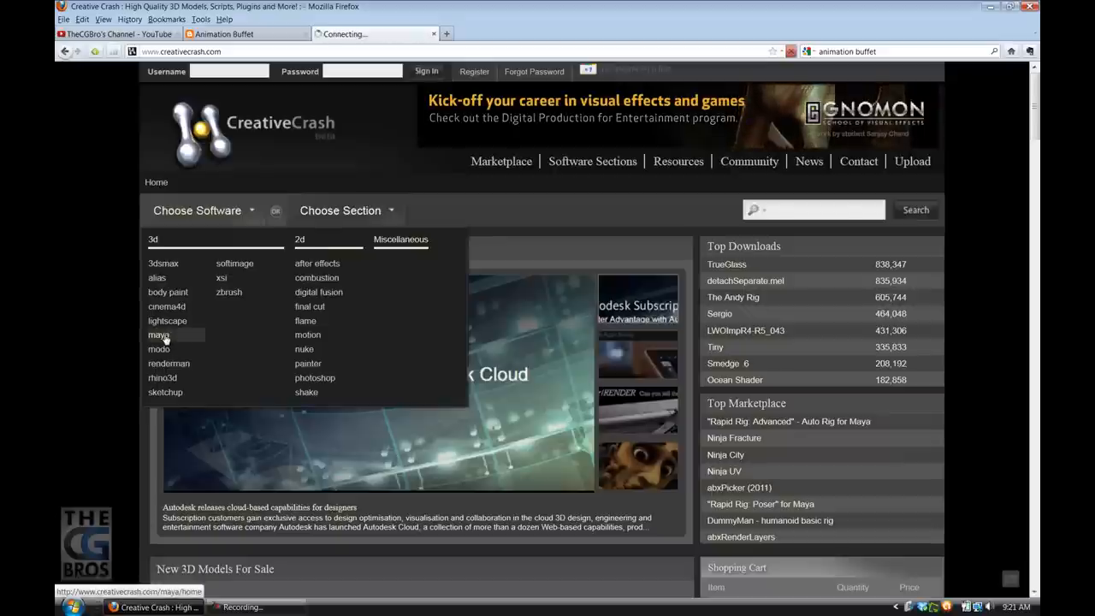
{"action": "left_click", "coordinate": [157, 334]}
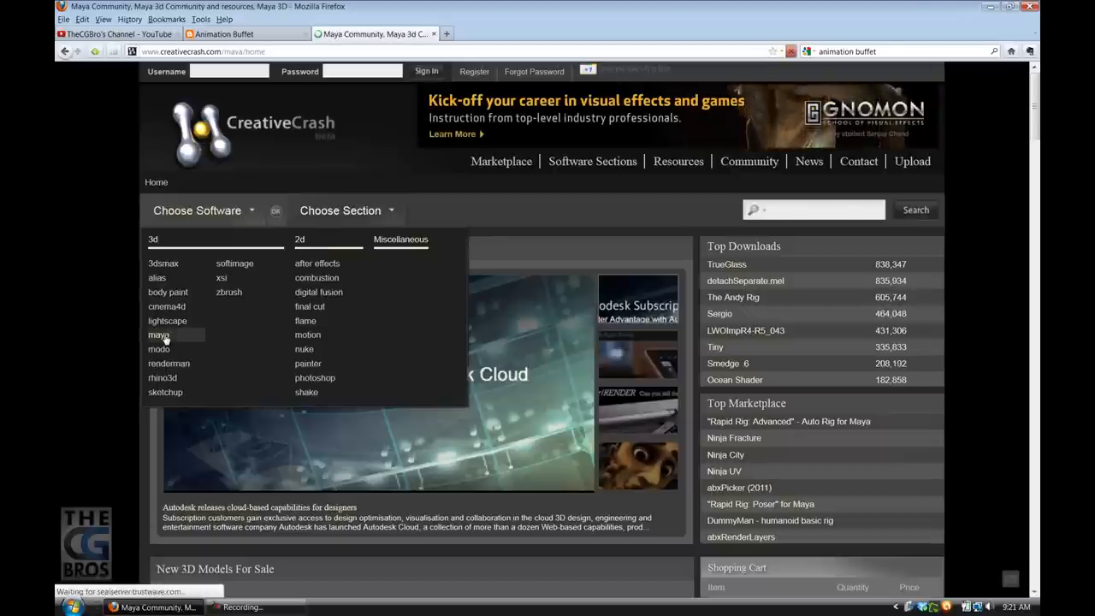
{"action": "left_click", "coordinate": [157, 333]}
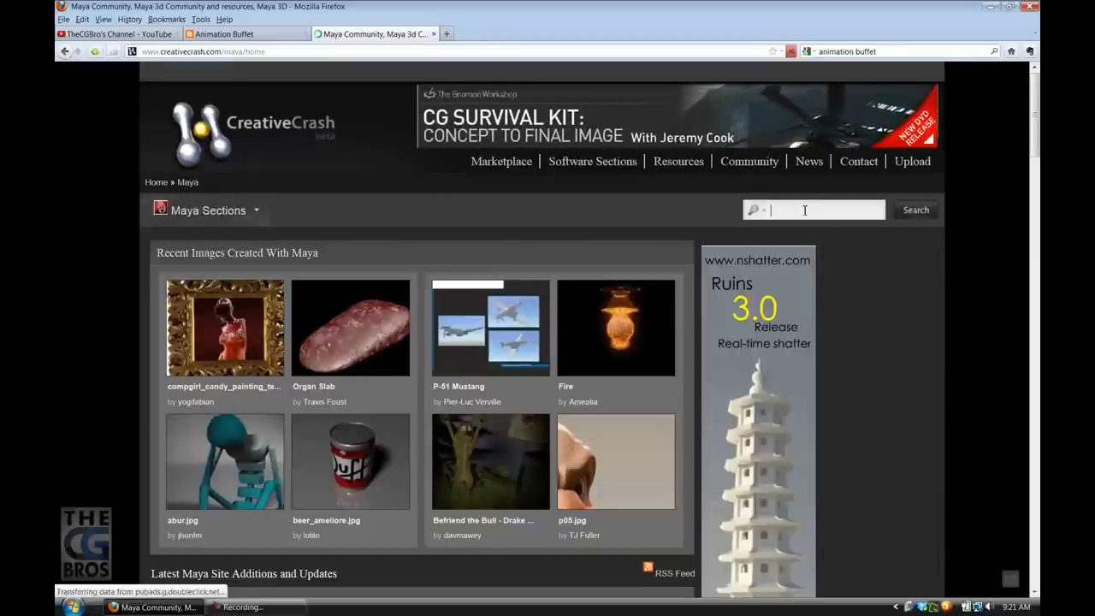
- Search the Maya area for 'rigs', bringing up the 325 matching downloadable files
{"action": "type", "text": "rigs"}
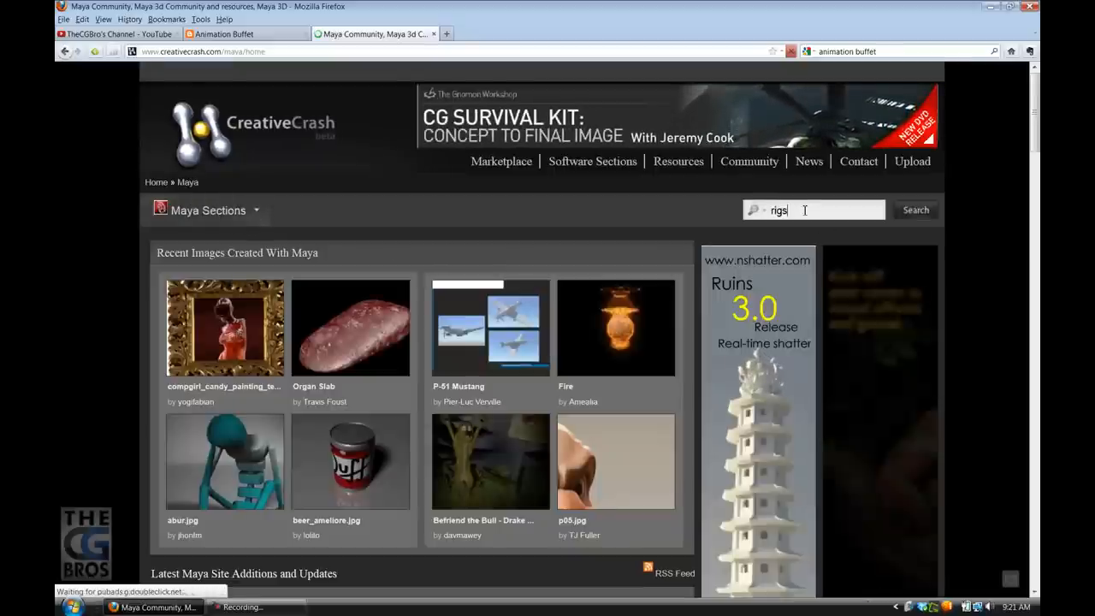
{"action": "left_click", "coordinate": [914, 209]}
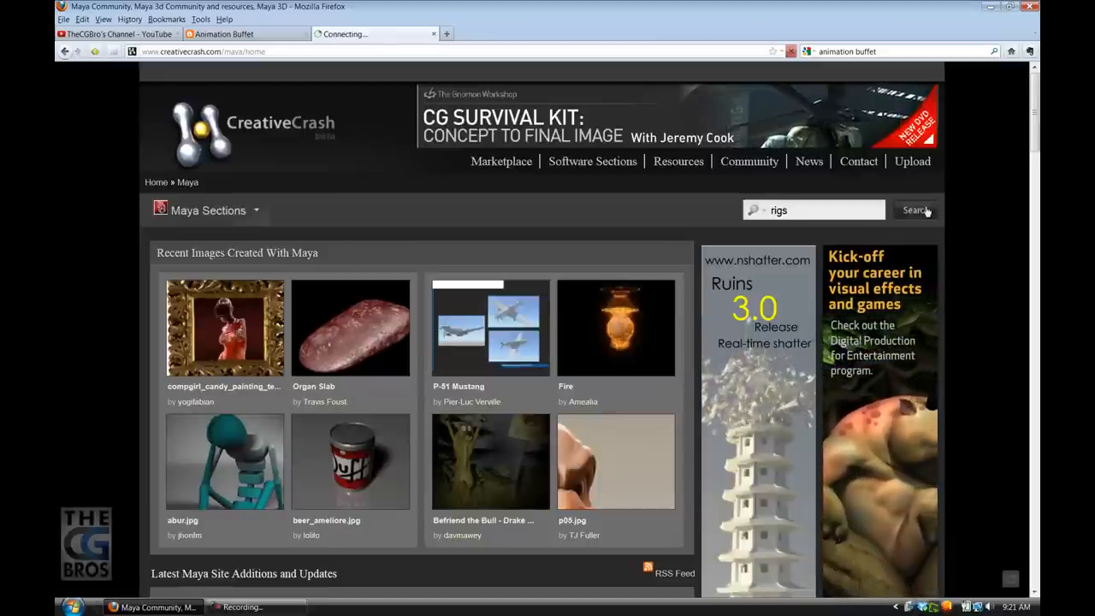
{"action": "left_click", "coordinate": [914, 209]}
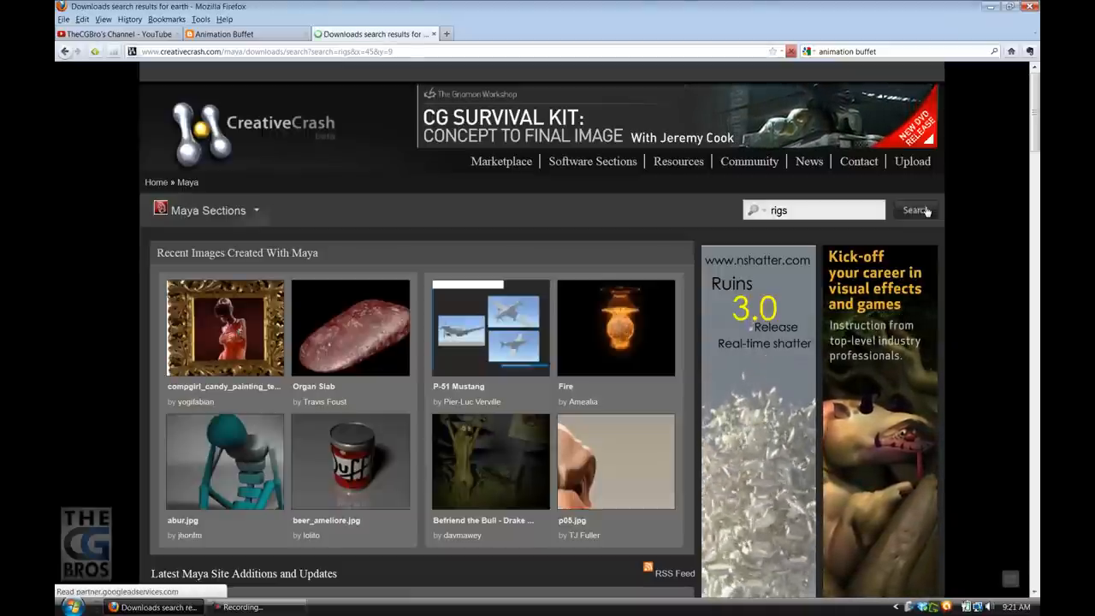
{"action": "left_click", "coordinate": [915, 209]}
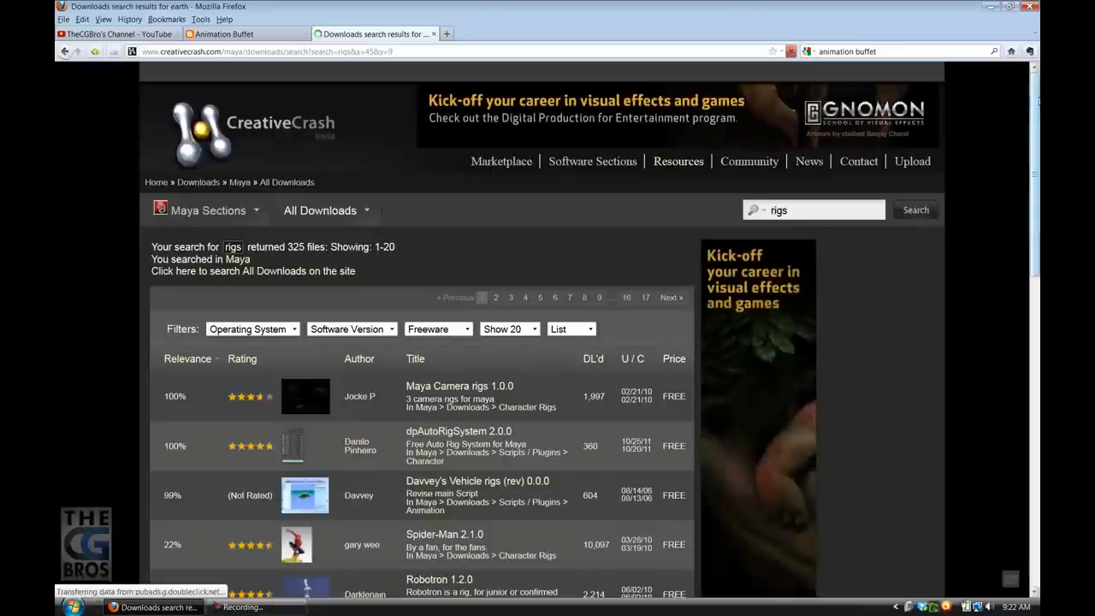
{"action": "scroll", "scroll_direction": "down", "scroll_amount": 3}
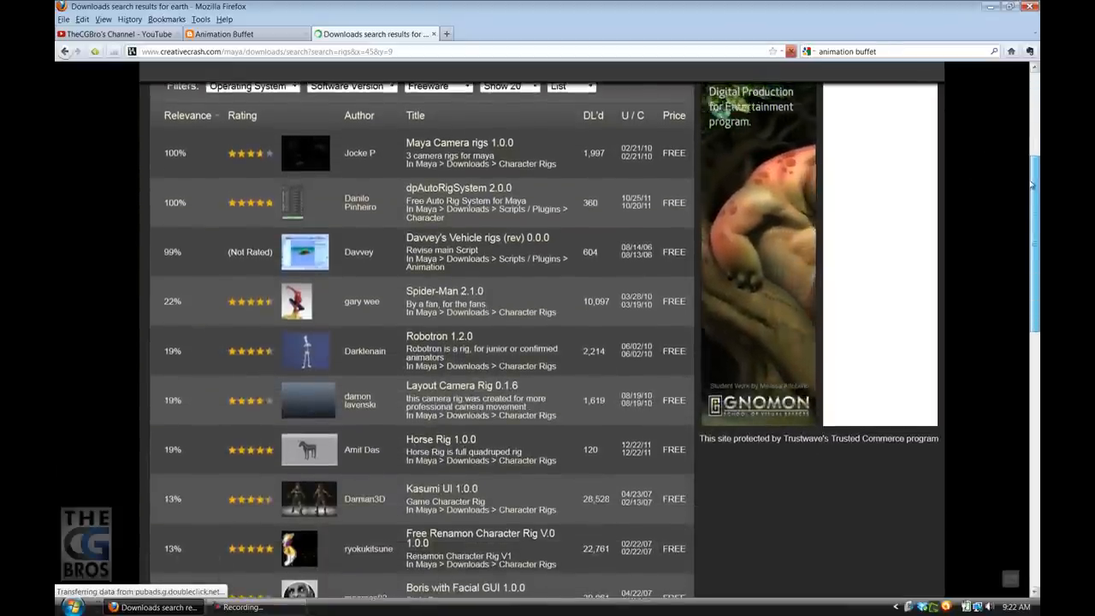
{"action": "scroll", "scroll_direction": "down", "scroll_amount": 3}
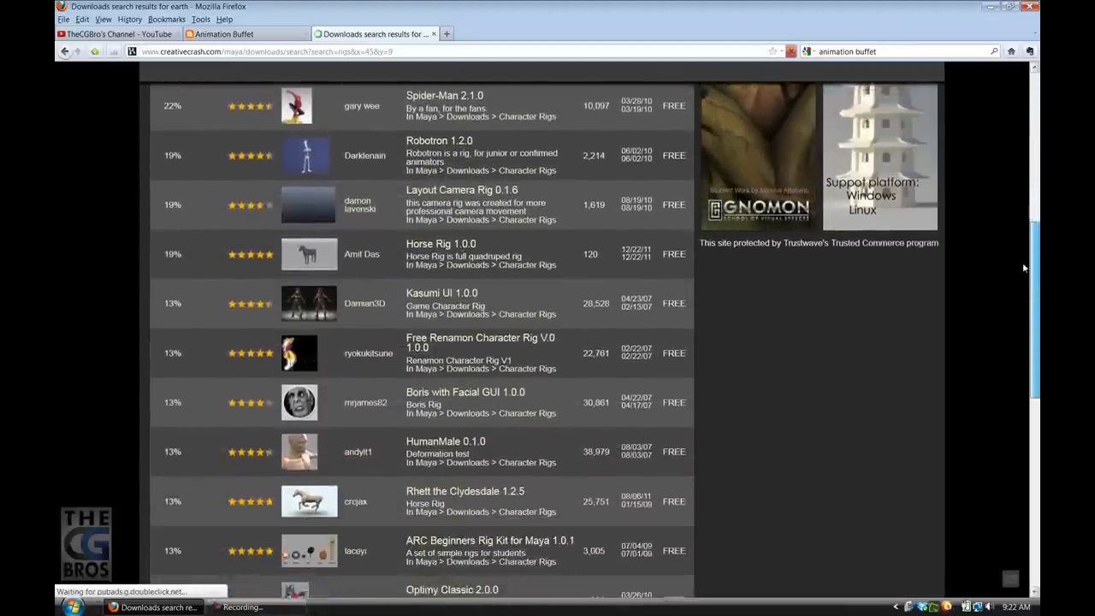
{"action": "scroll", "scroll_direction": "down", "scroll_amount": 3}
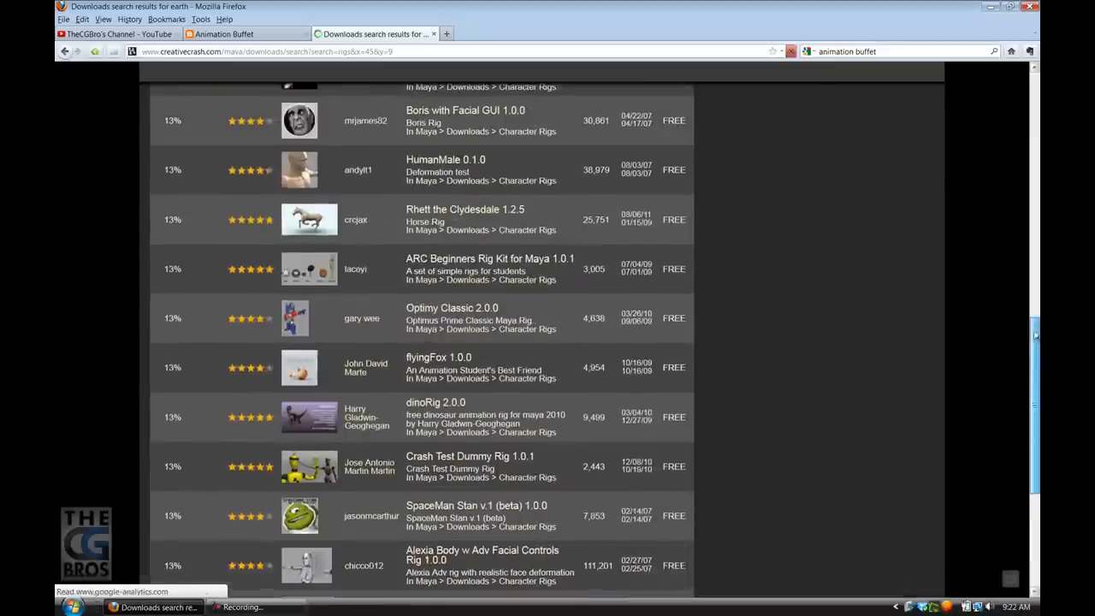
{"action": "scroll", "scroll_direction": "up", "scroll_amount": 3}
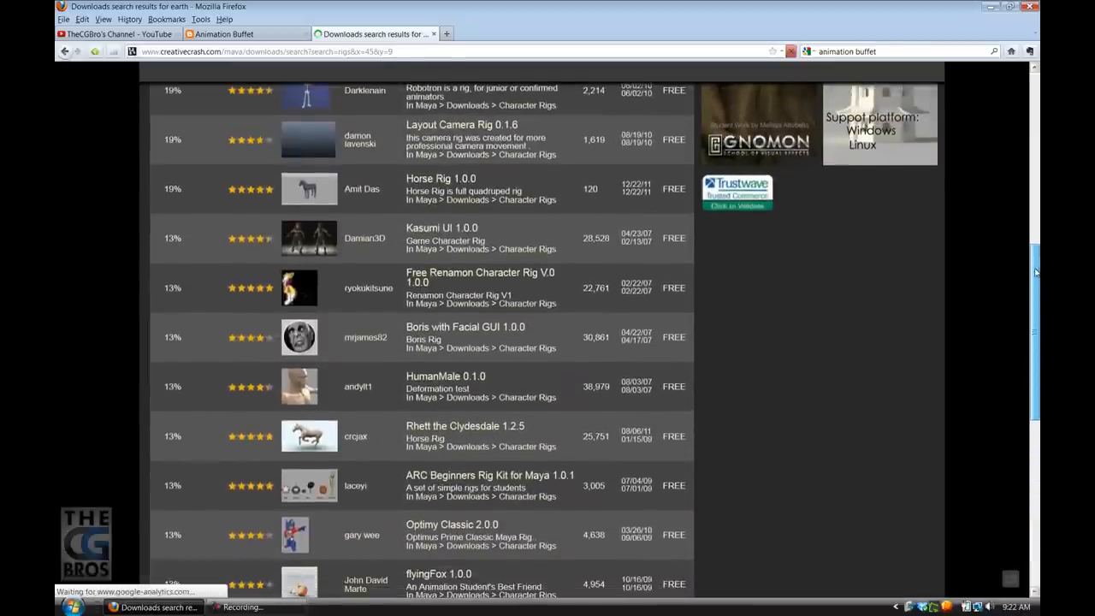
{"action": "scroll", "scroll_direction": "down", "scroll_amount": 3}
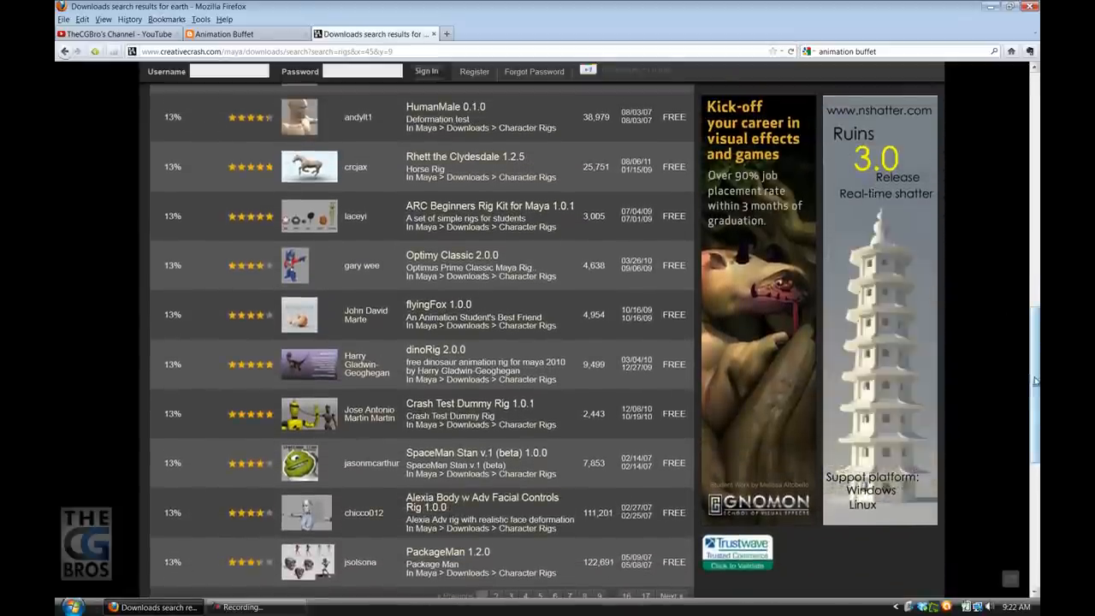
{"action": "scroll", "scroll_direction": "down", "scroll_amount": 3}
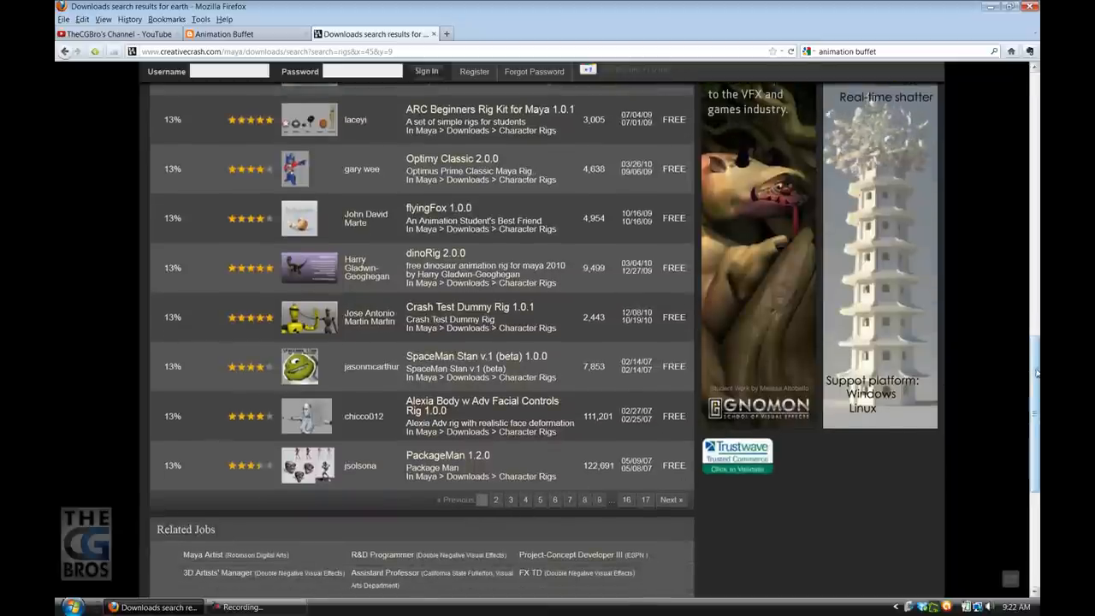
{"action": "scroll", "scroll_direction": "up", "scroll_amount": 3}
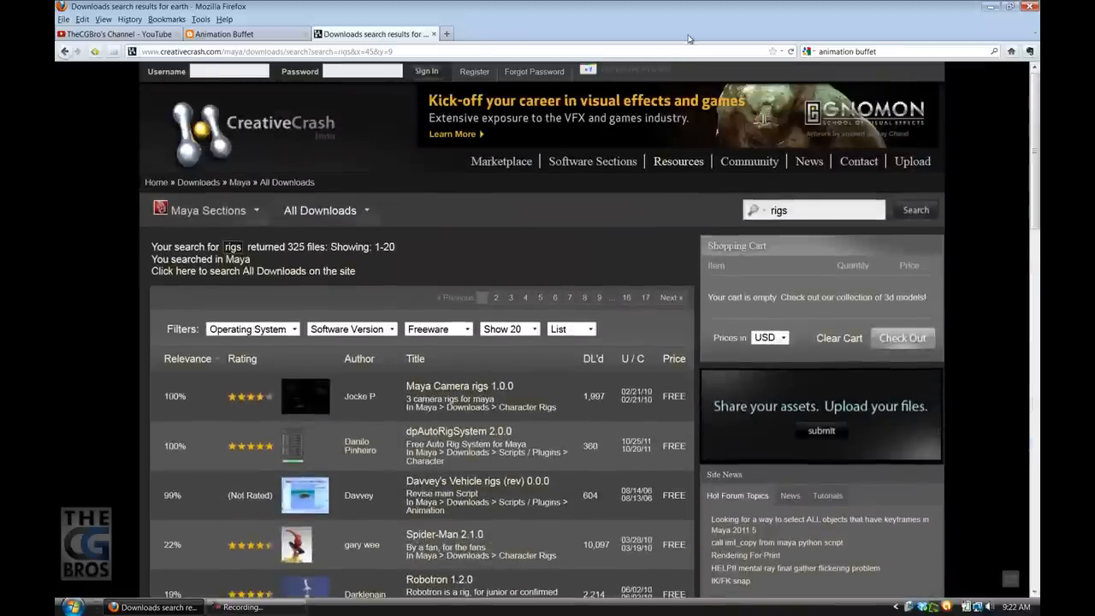
{"action": "mouse_move", "coordinate": [471, 57]}
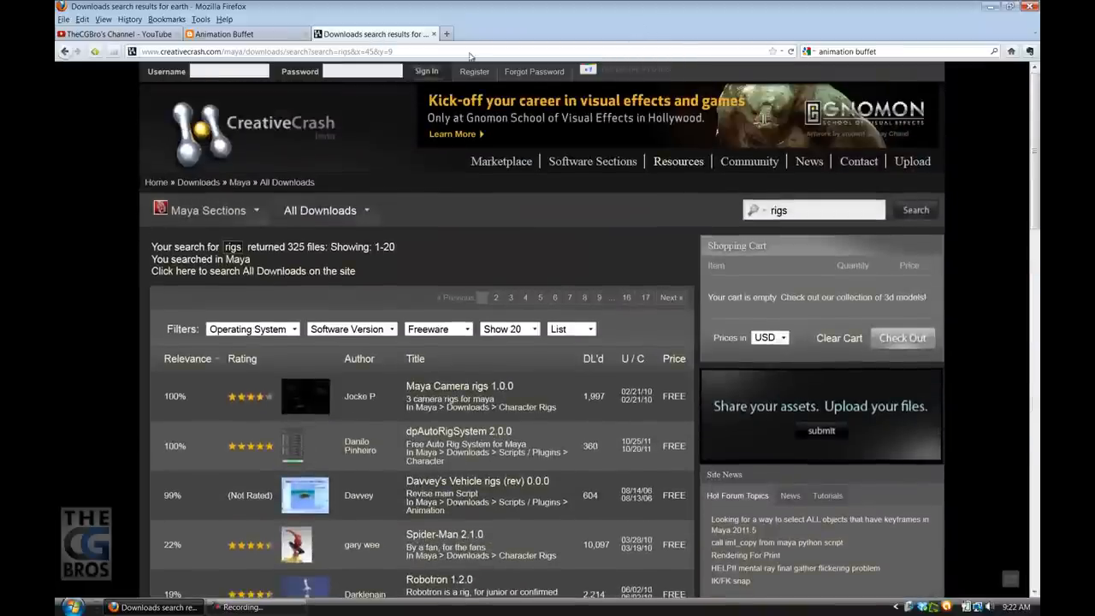
- Switch to the Animation Buffet blog showing rig categories and the Carter and Todd Todlinger post
{"action": "left_click", "coordinate": [224, 35]}
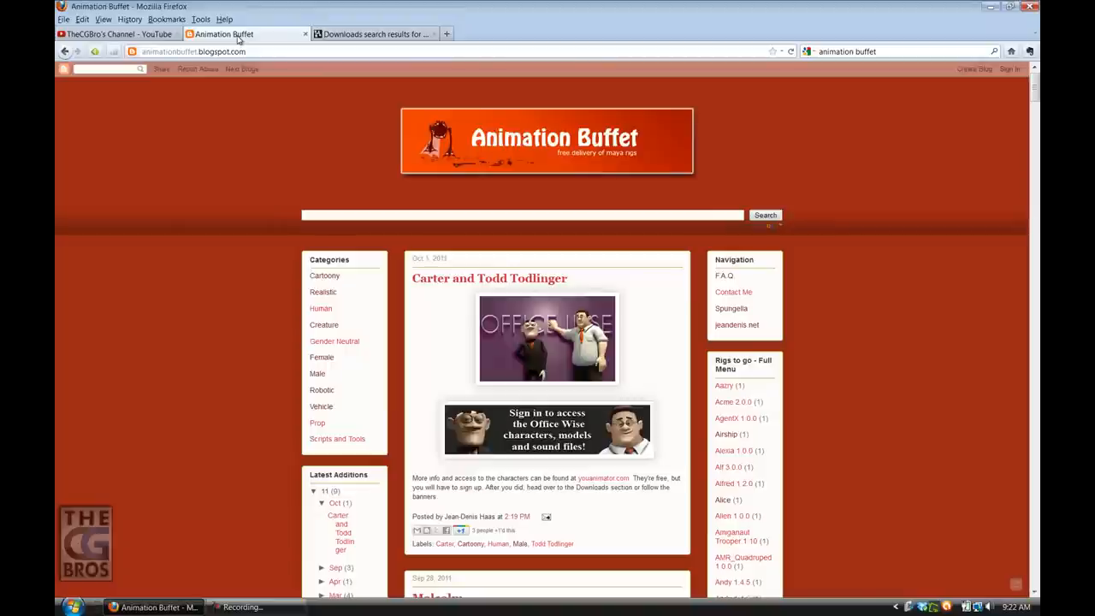
{"action": "mouse_move", "coordinate": [570, 158]}
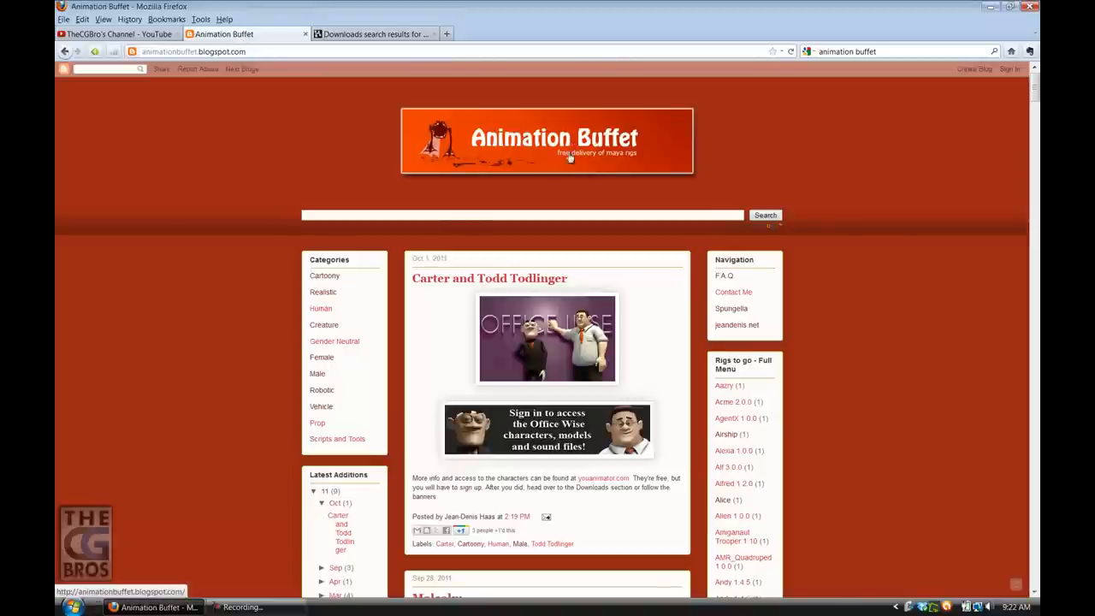
{"action": "mouse_move", "coordinate": [558, 168]}
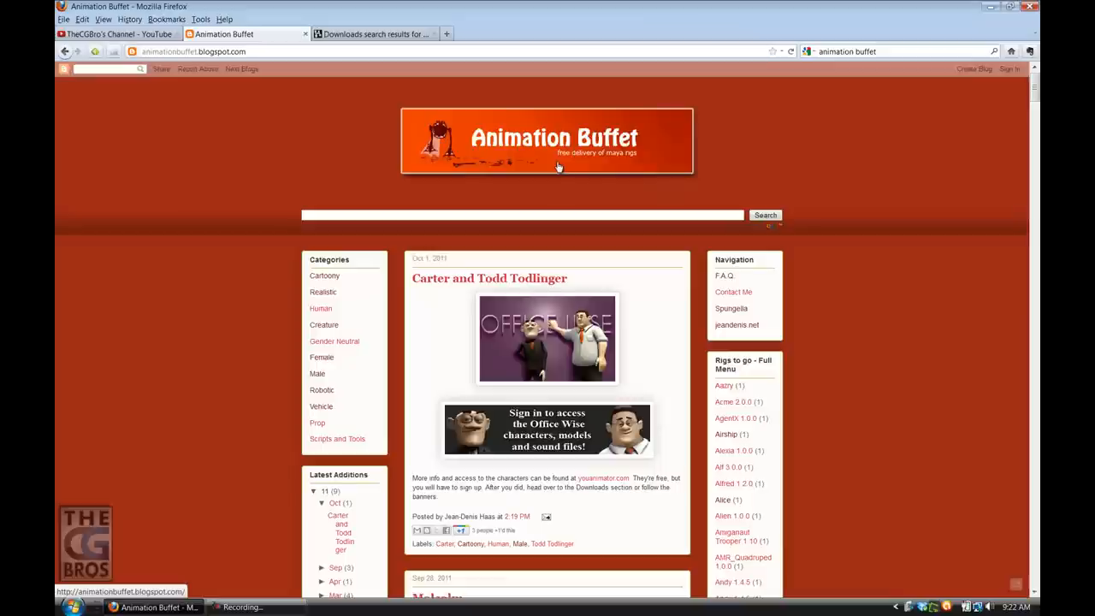
{"action": "mouse_move", "coordinate": [326, 273]}
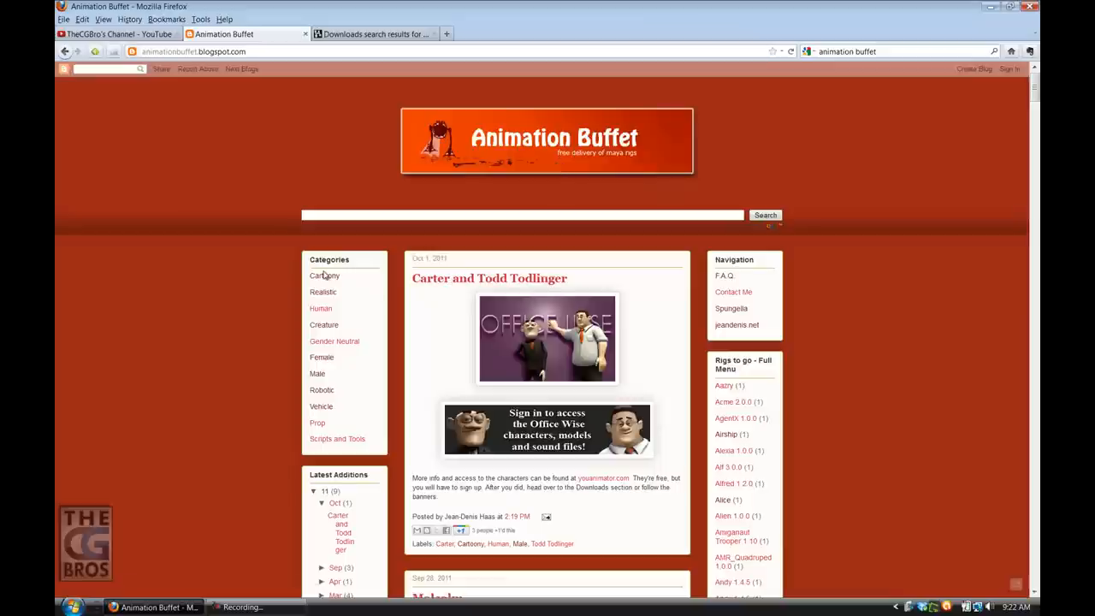
{"action": "mouse_move", "coordinate": [334, 284]}
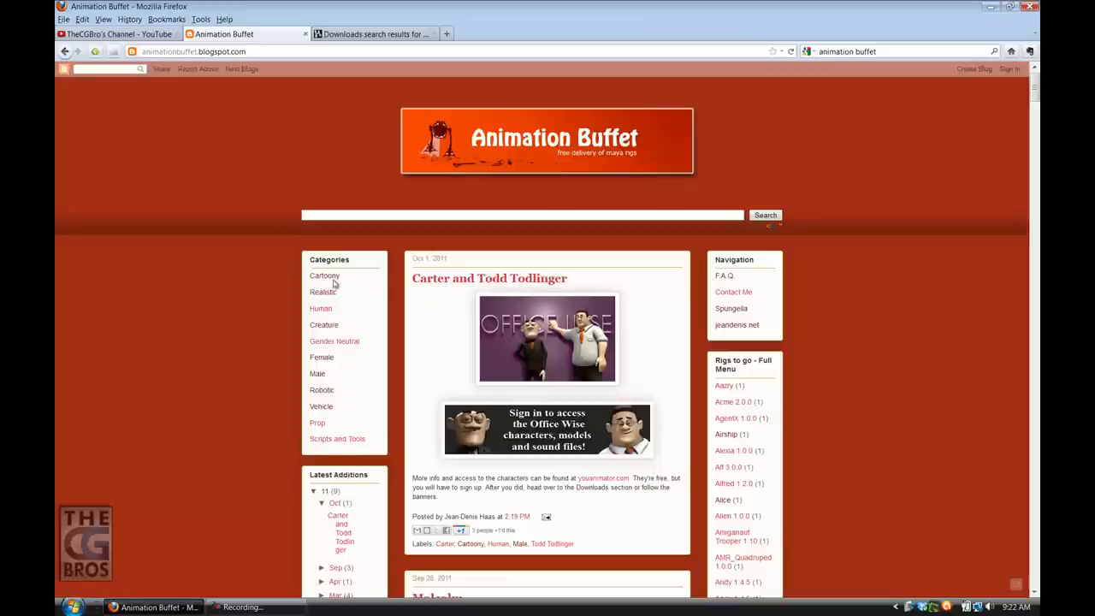
{"action": "mouse_move", "coordinate": [325, 276]}
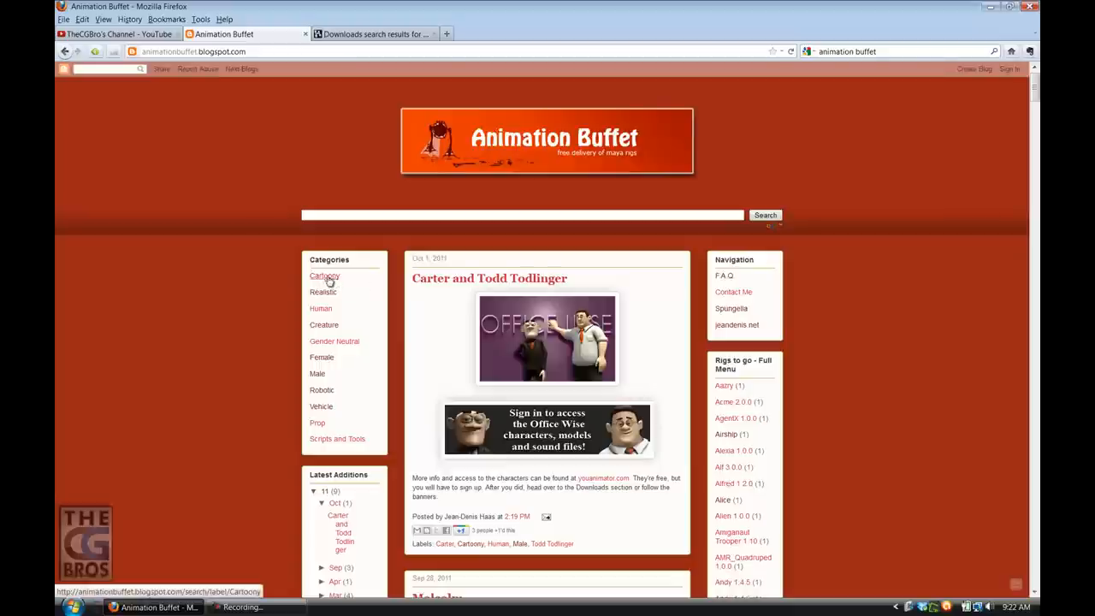
{"action": "mouse_move", "coordinate": [324, 308]}
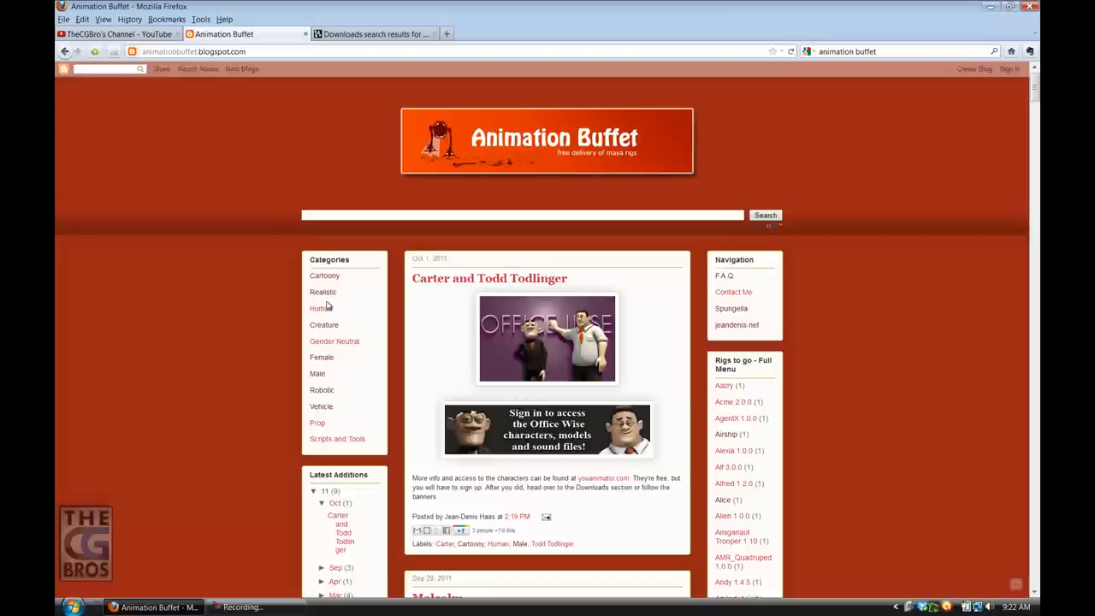
{"action": "mouse_move", "coordinate": [334, 407]}
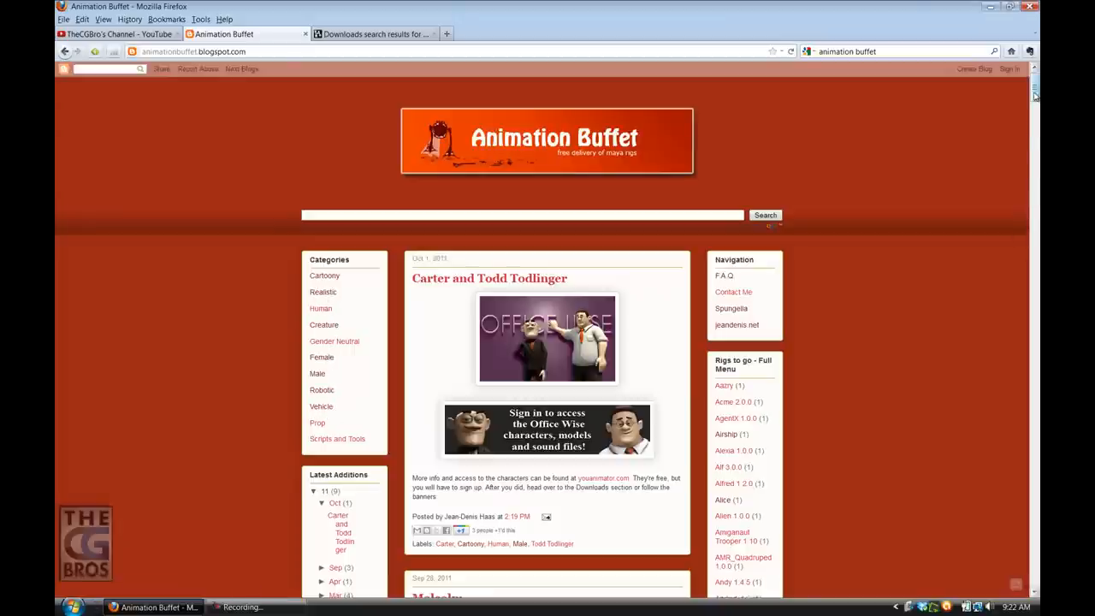
- Scroll through older rig posts — Hōbō, Morpheus, Vespa Scooter, Sinka, Nimo, Heavy Character — and back up
{"action": "scroll", "scroll_direction": "down", "scroll_amount": 3}
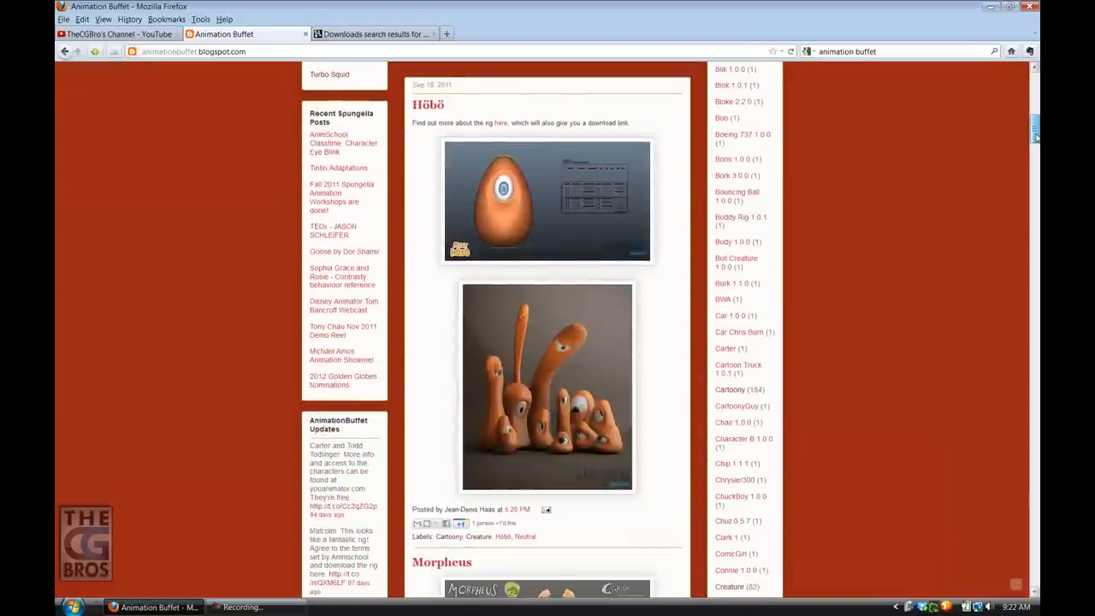
{"action": "scroll", "scroll_direction": "down", "scroll_amount": 3}
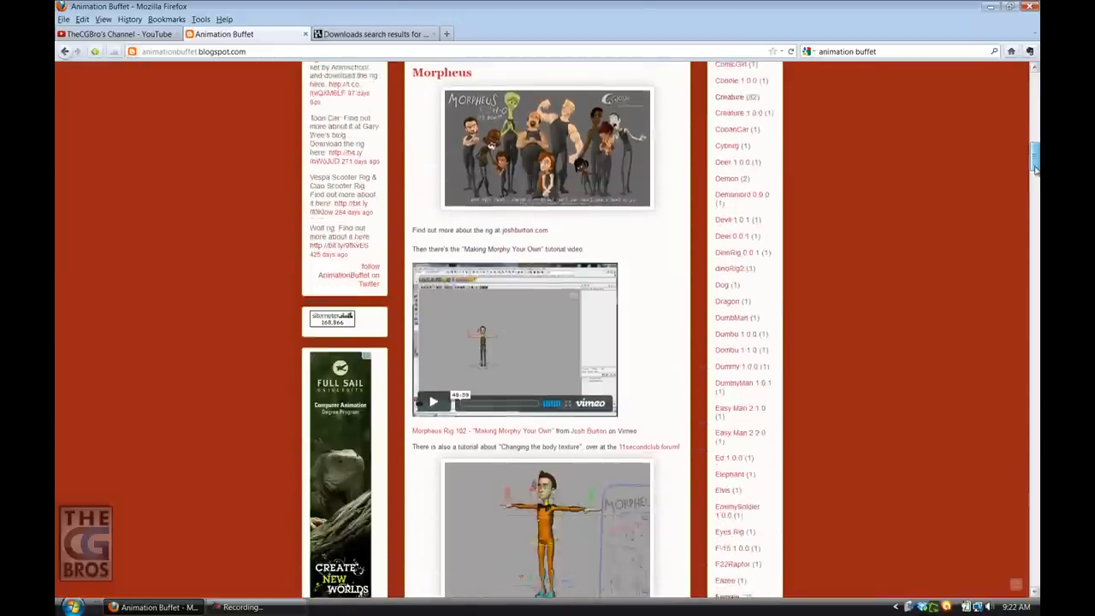
{"action": "scroll", "scroll_direction": "down", "scroll_amount": 3}
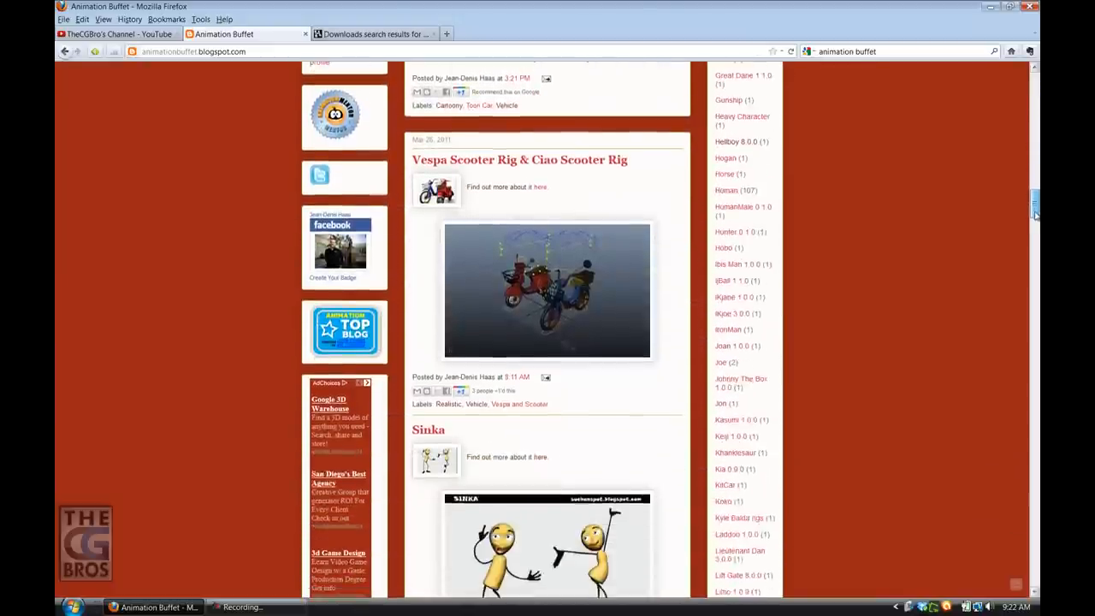
{"action": "scroll", "scroll_direction": "down", "scroll_amount": 3}
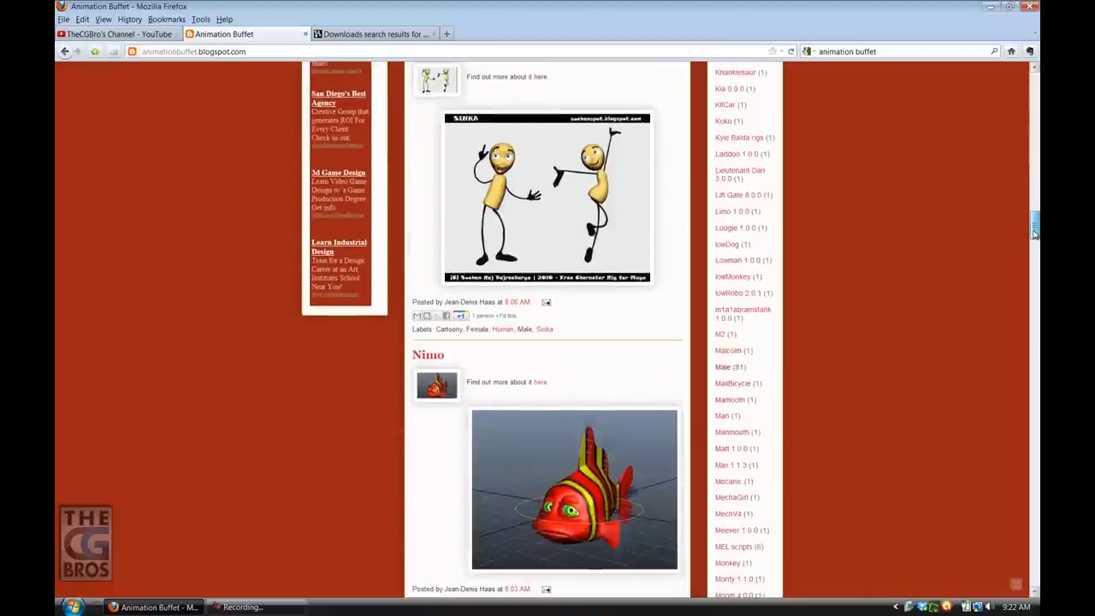
{"action": "scroll", "scroll_direction": "down", "scroll_amount": 3}
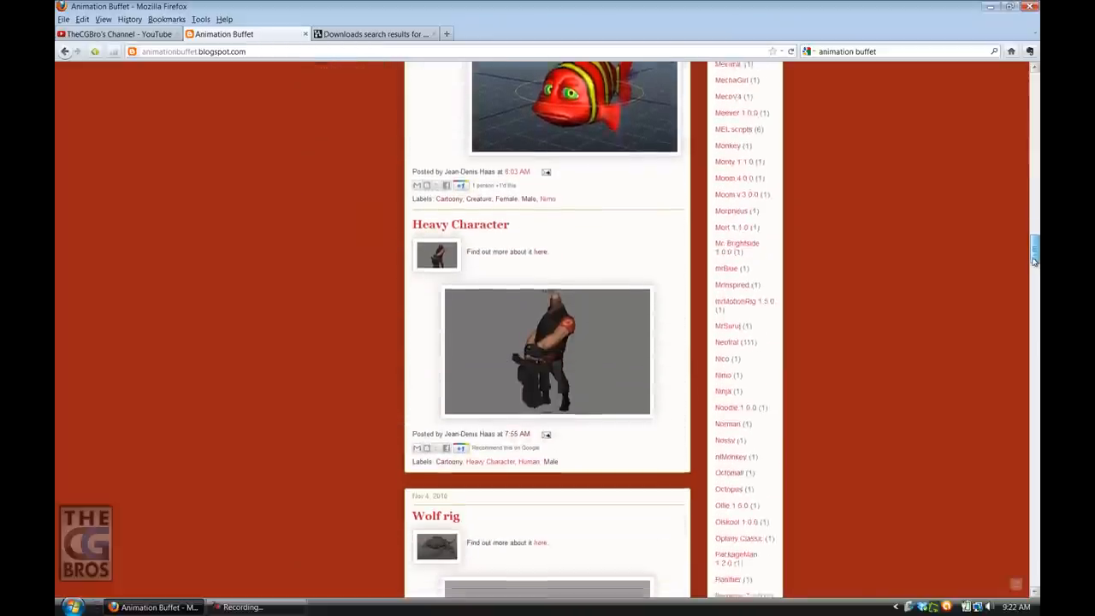
{"action": "scroll", "scroll_direction": "up", "scroll_amount": 3}
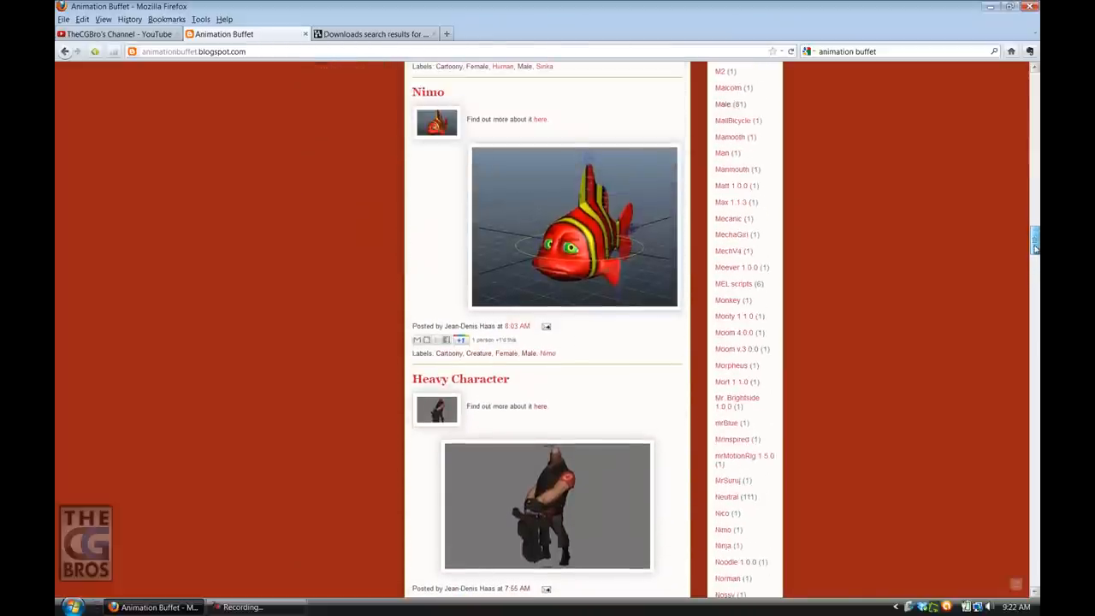
{"action": "scroll", "scroll_direction": "up", "scroll_amount": 3}
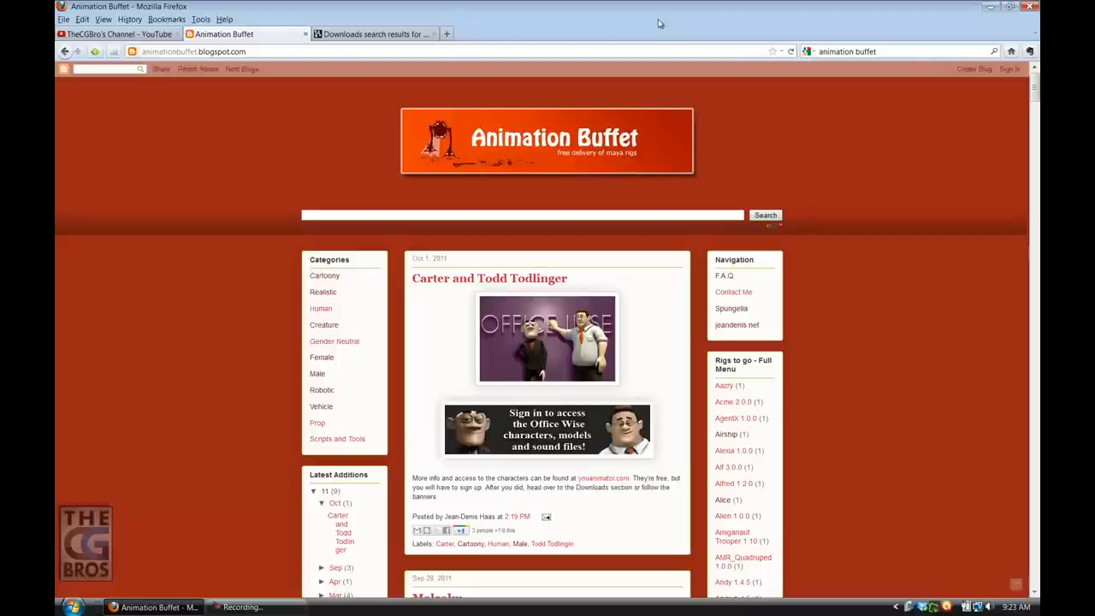
{"action": "mouse_move", "coordinate": [555, 204]}
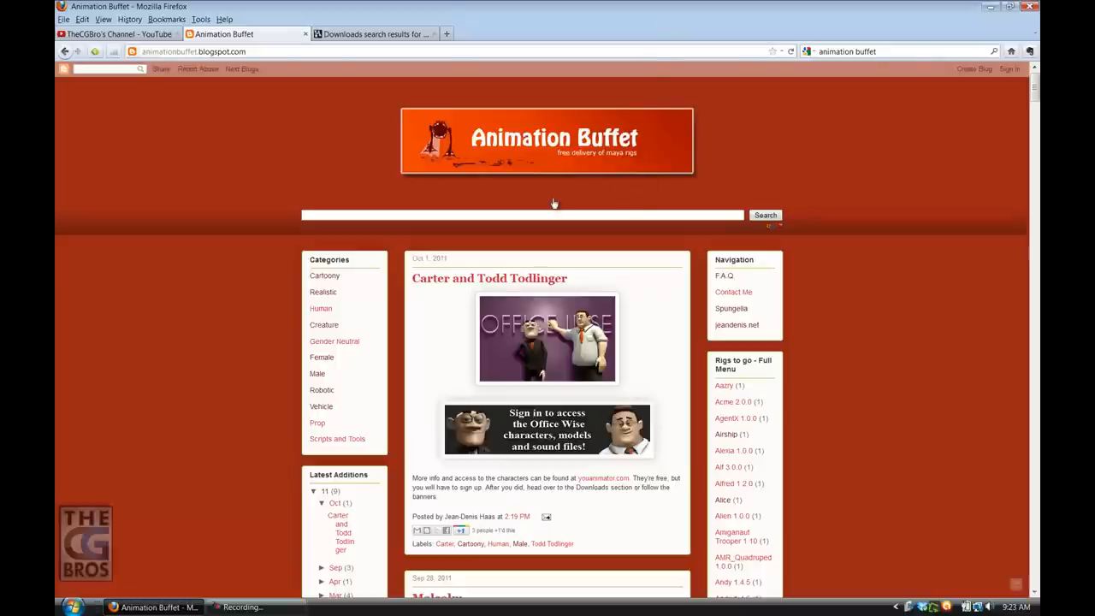
{"action": "mouse_move", "coordinate": [780, 188]}
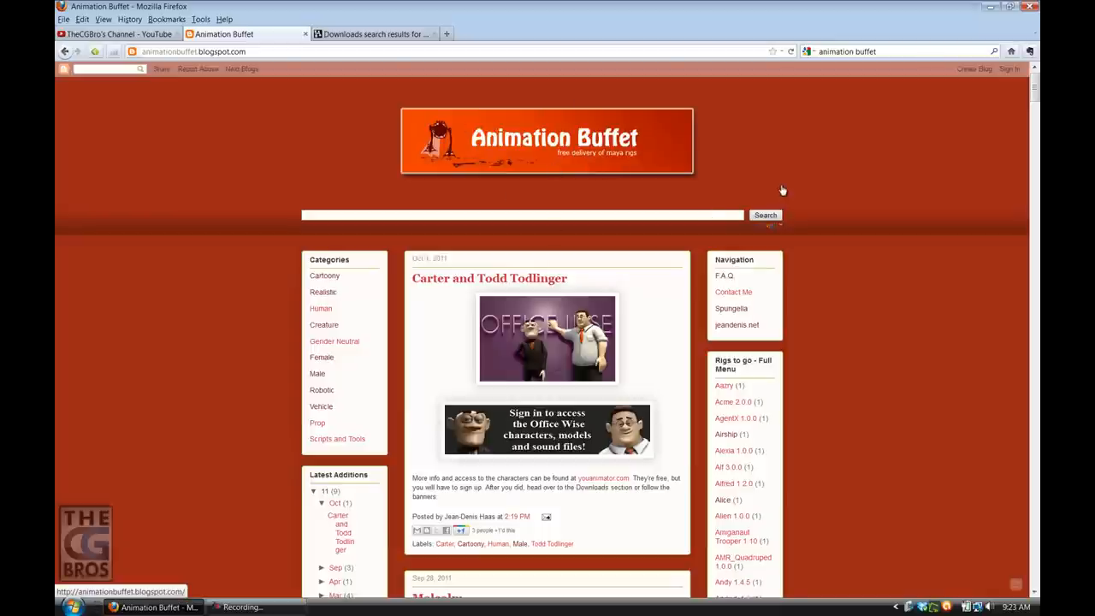
{"action": "mouse_move", "coordinate": [718, 24]}
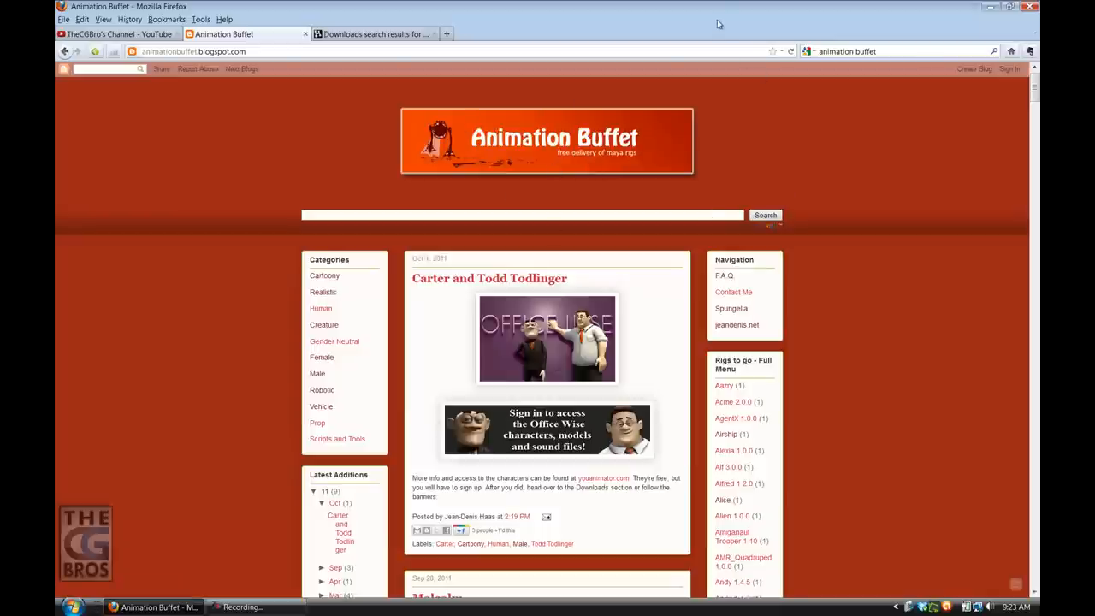